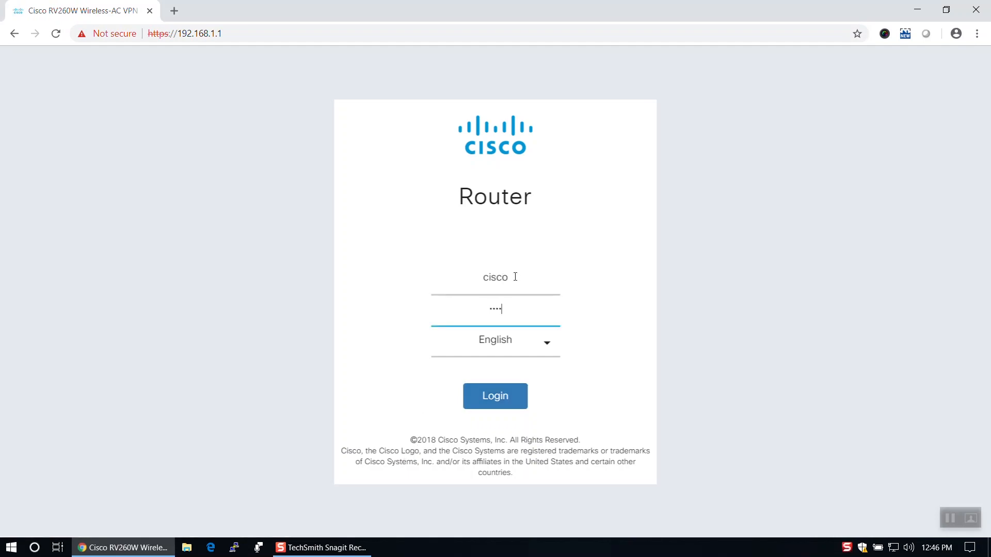
left_click(495, 397)
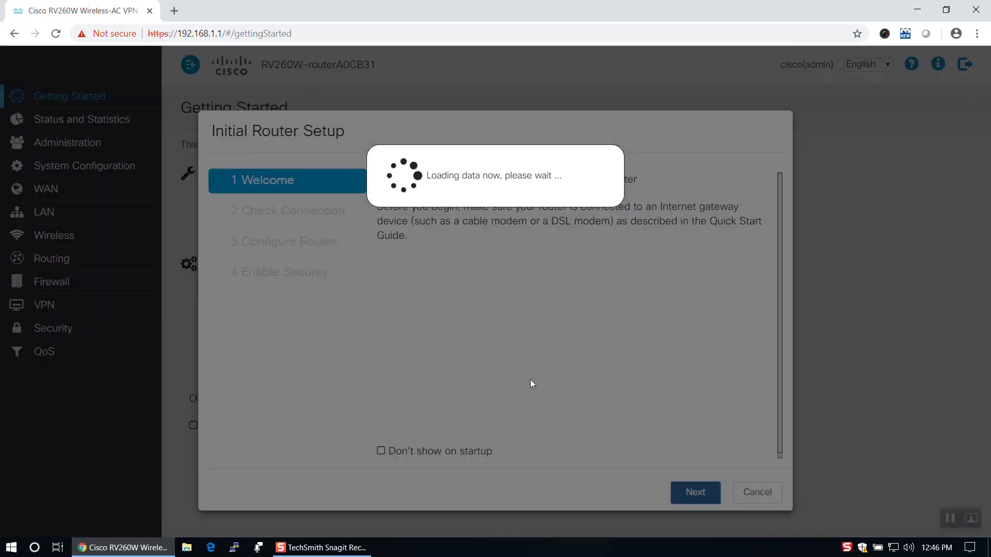
Step: Disable the wizard on startup, pass the connection check and keep Dynamic IP (DHCP)
left_click(381, 451)
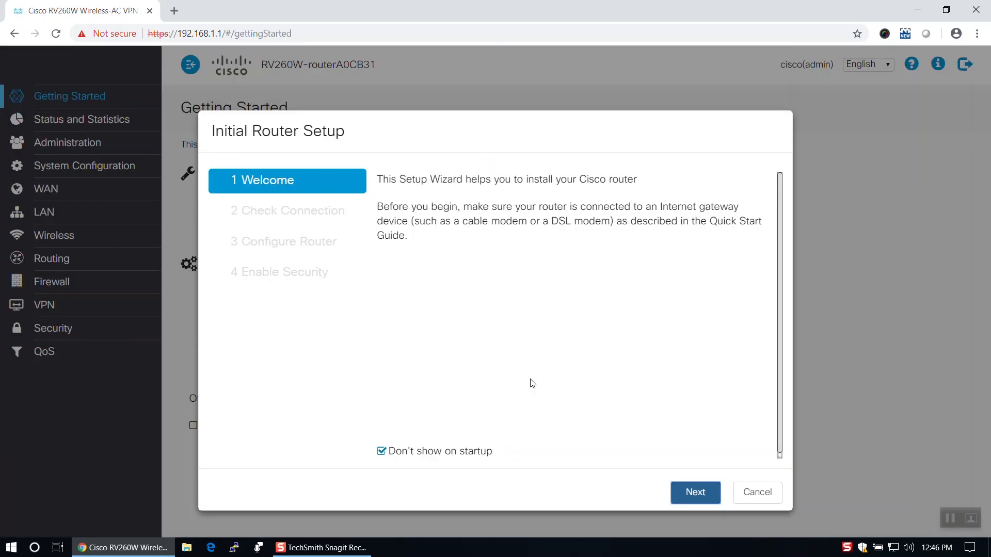
left_click(694, 492)
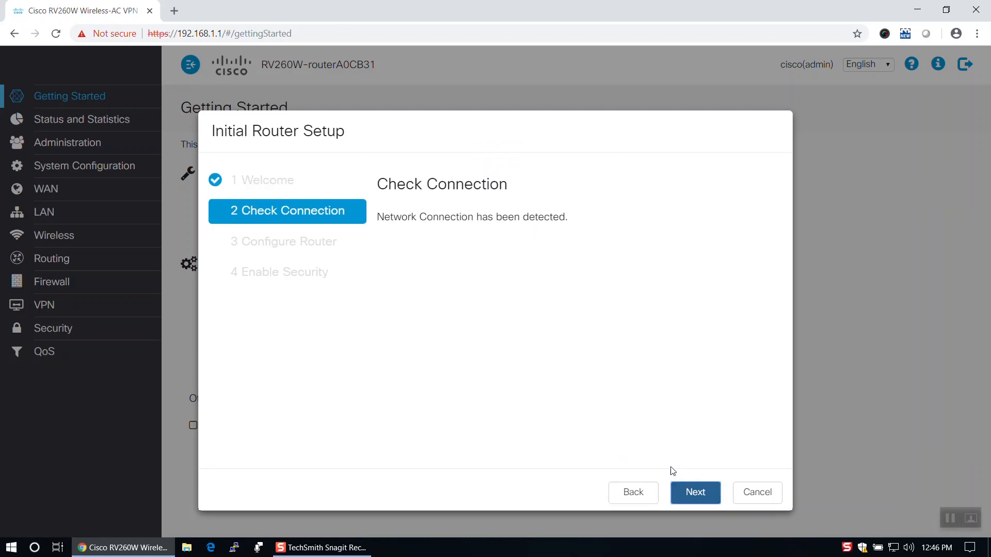
mouse_move(660, 383)
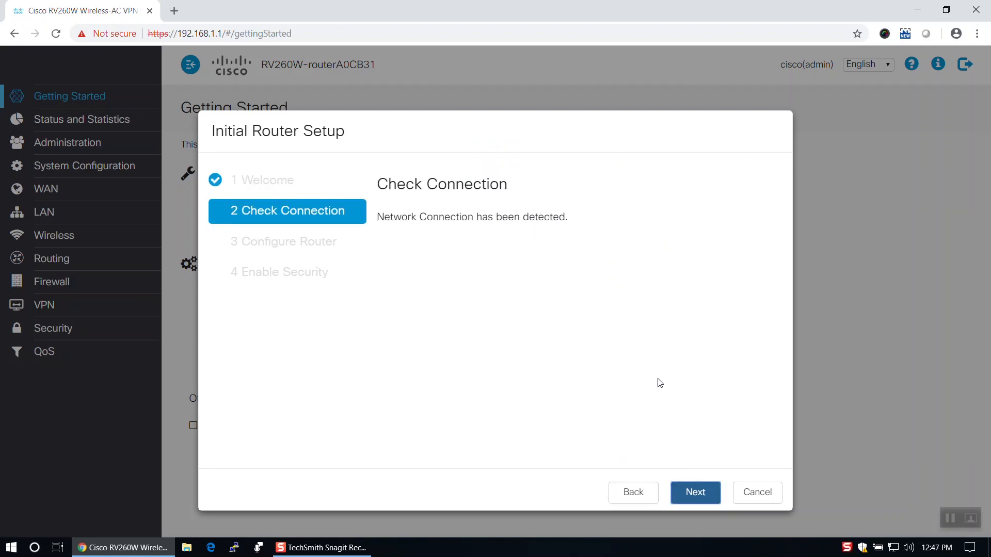
left_click(695, 492)
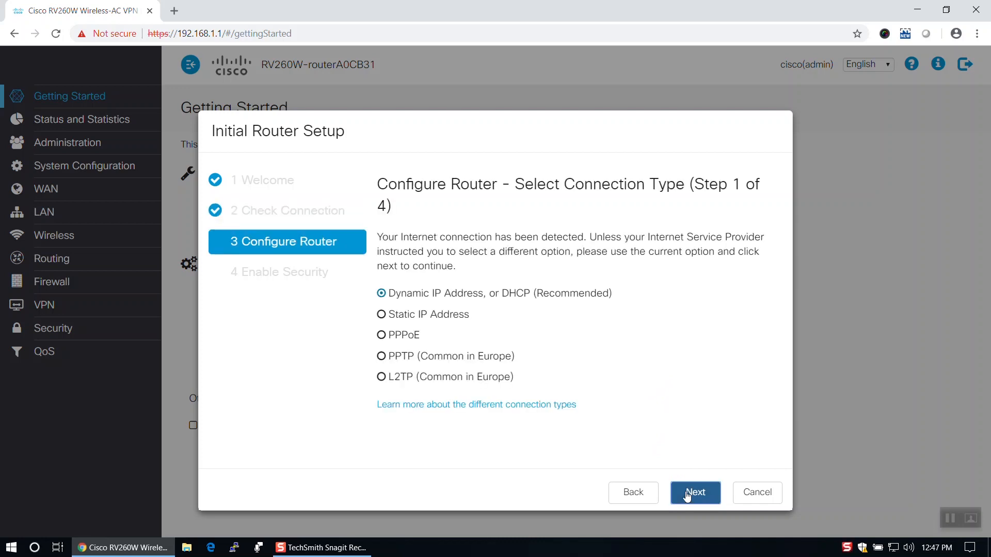
mouse_move(671, 455)
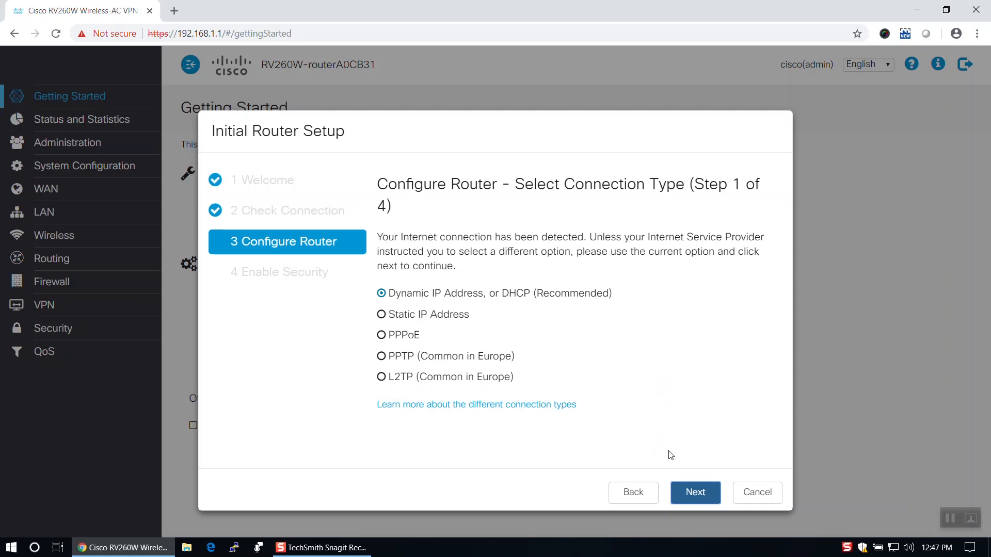
left_click(695, 492)
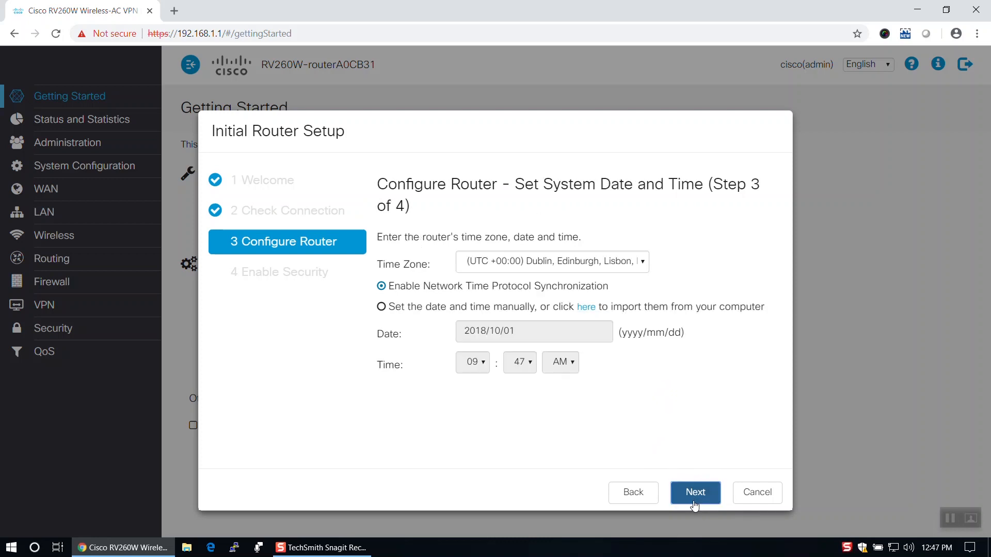
mouse_move(649, 378)
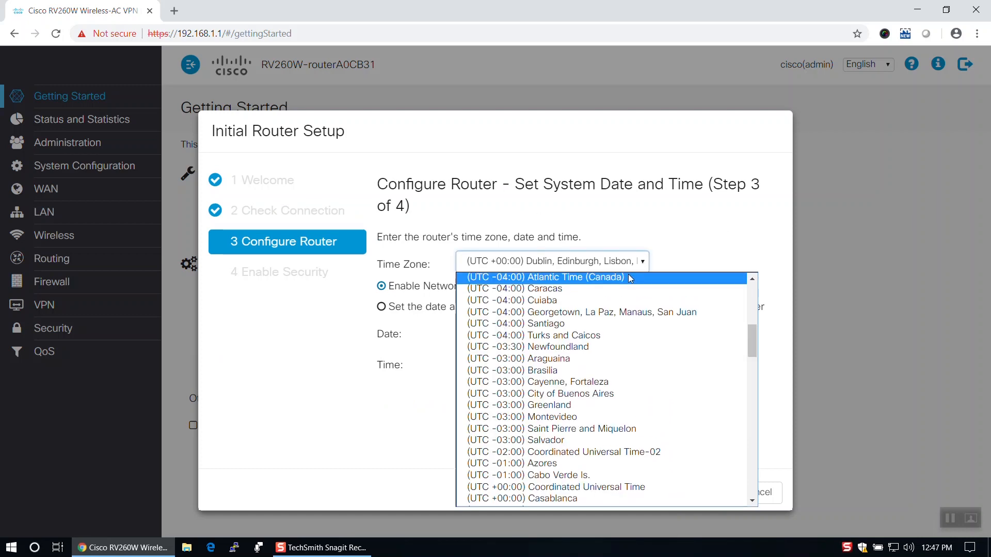
Step: Set the time zone to (UTC -07:00) Arizona and keep the default MAC address
scroll("up", 3)
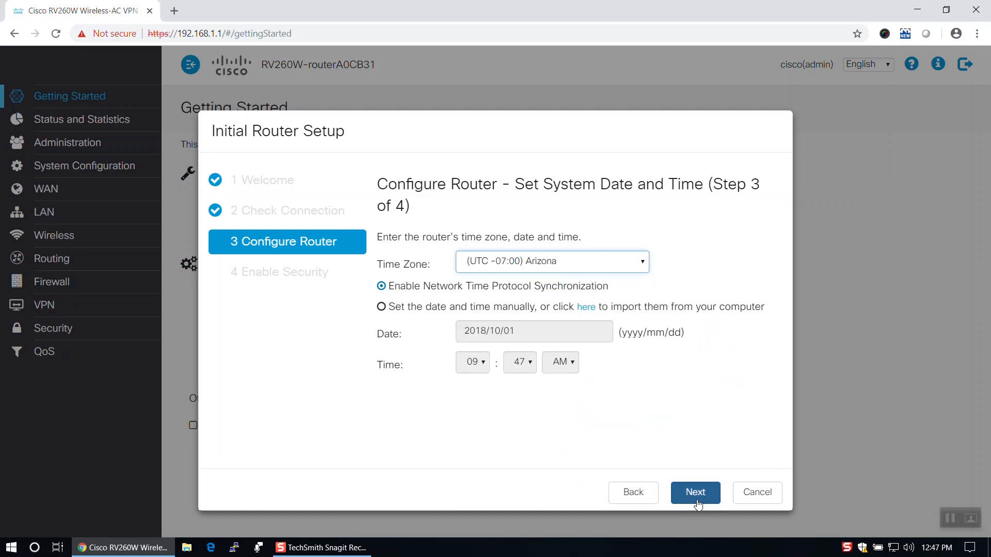
left_click(695, 492)
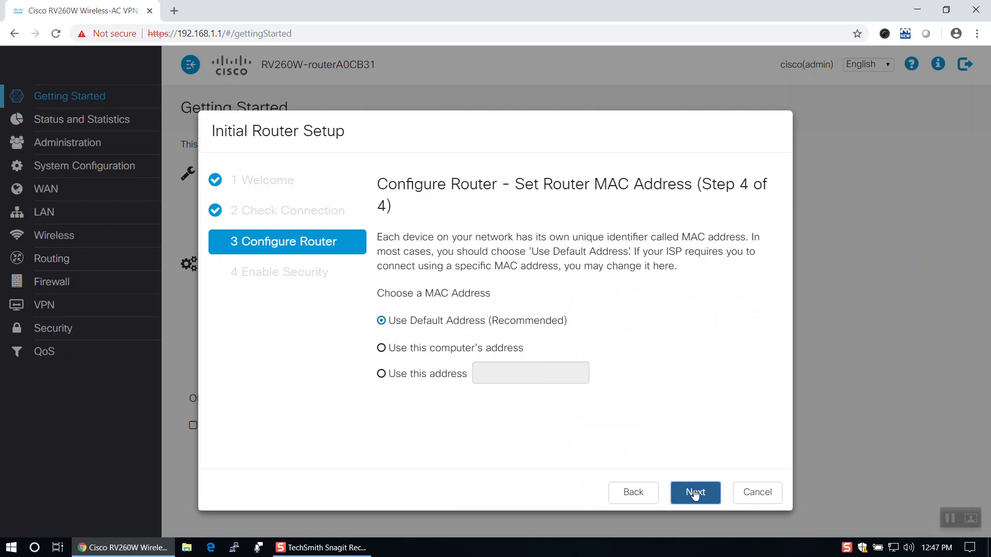
mouse_move(488, 333)
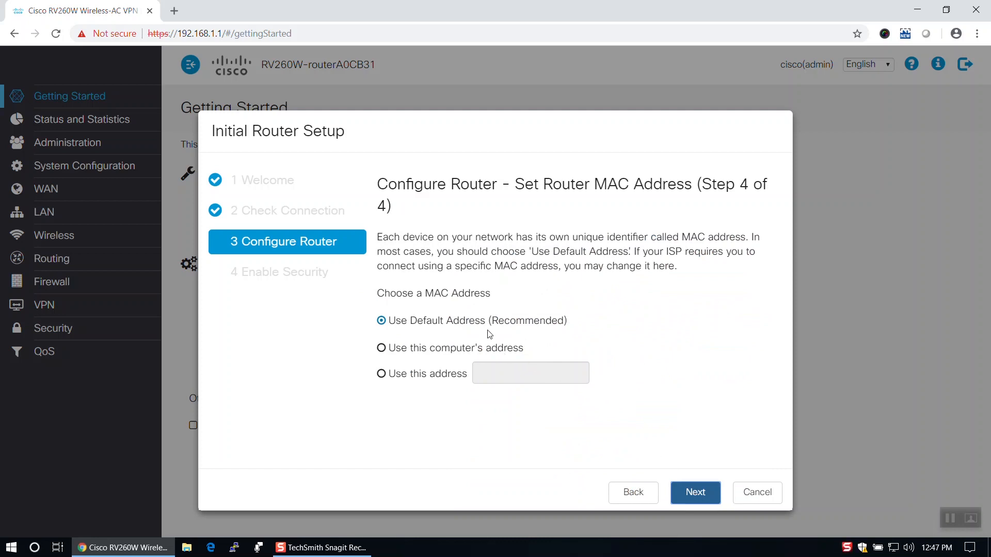
left_click(695, 493)
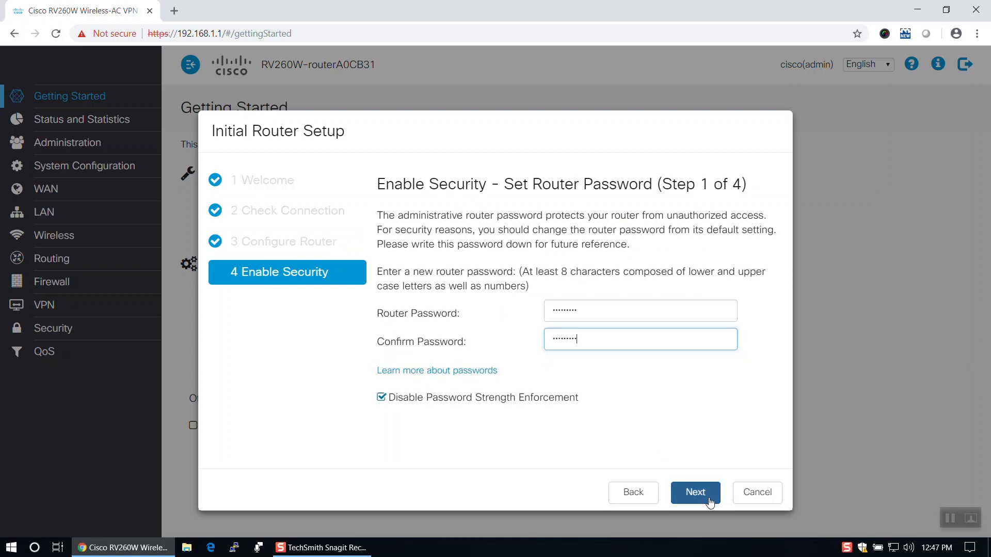
Step: Save the new admin password and replace the network name ciscosb with RV260W
left_click(694, 492)
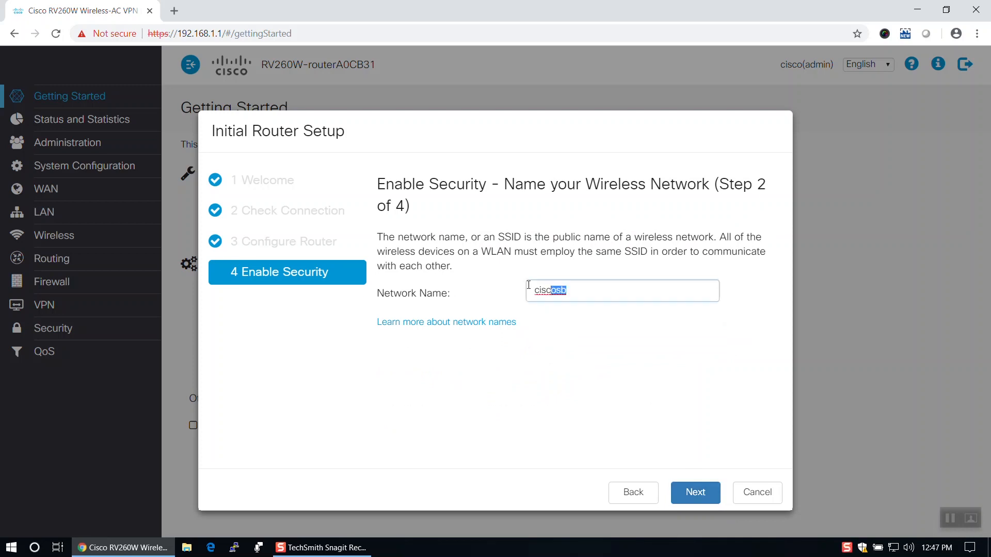
triple_click(621, 290)
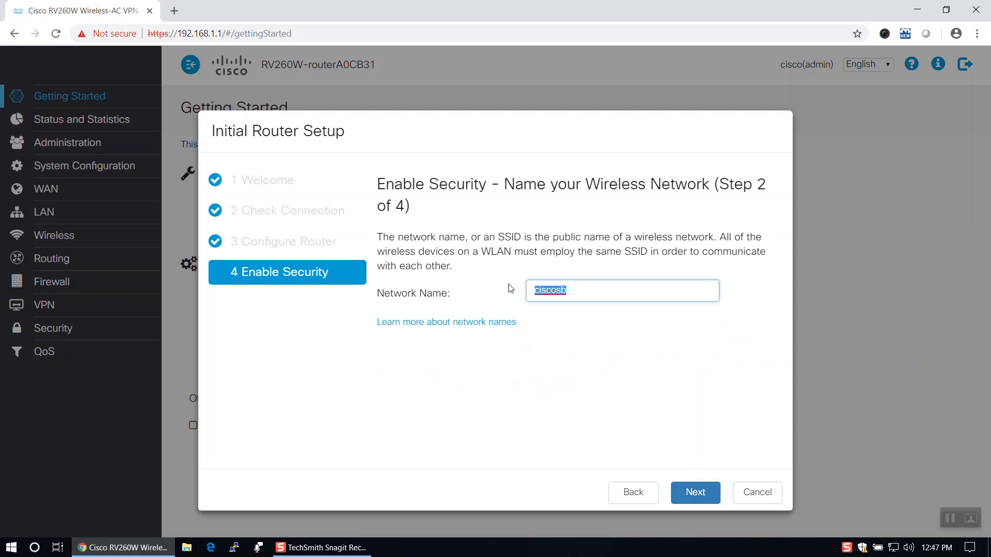
type("RV260W")
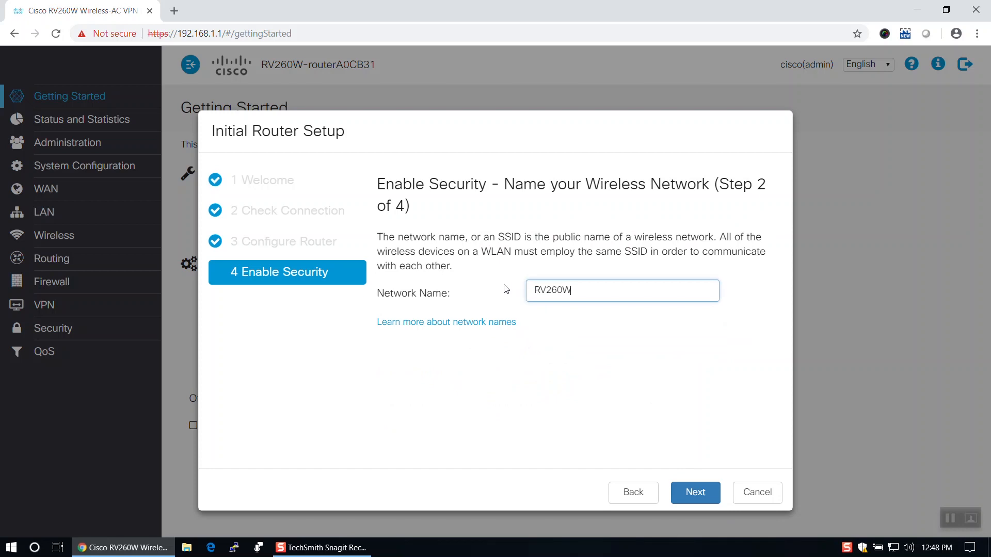
left_click(694, 492)
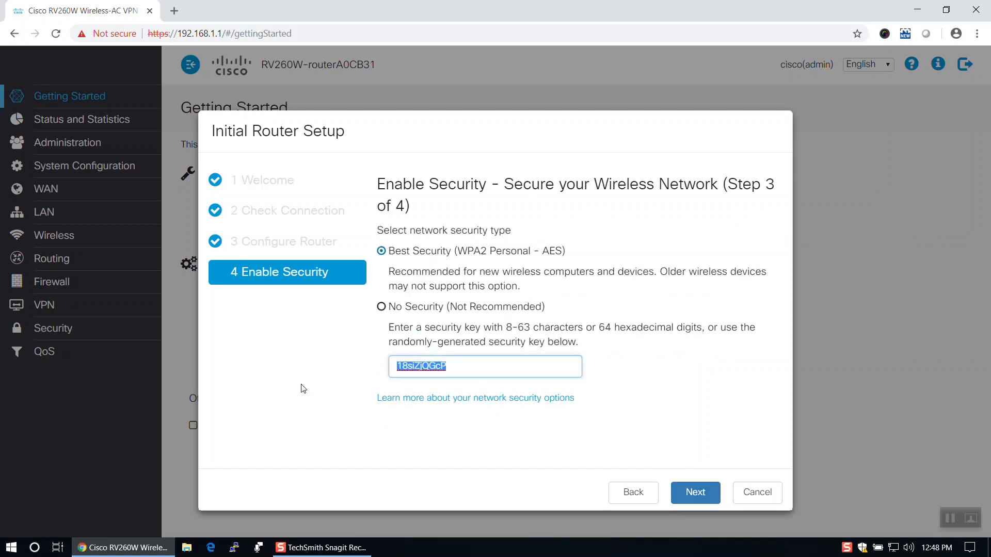
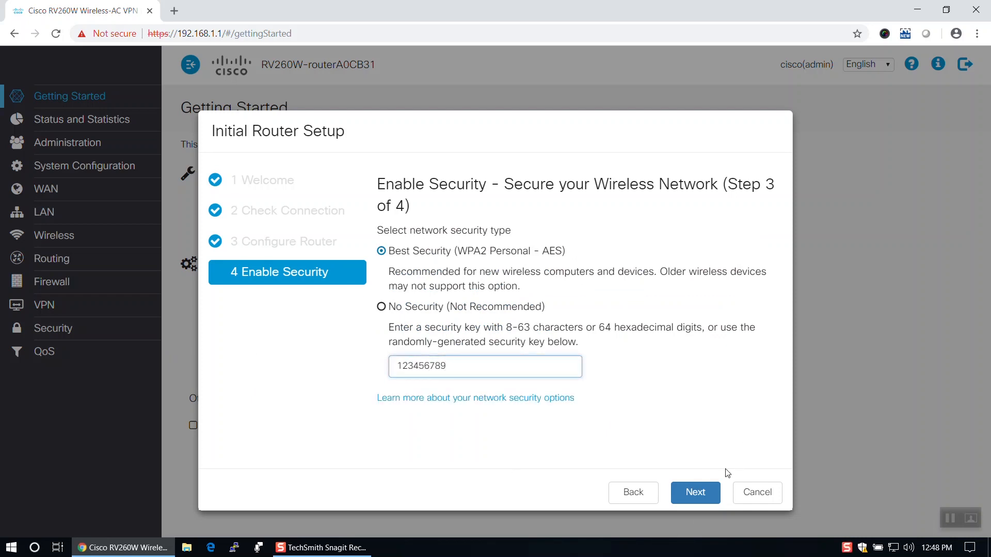